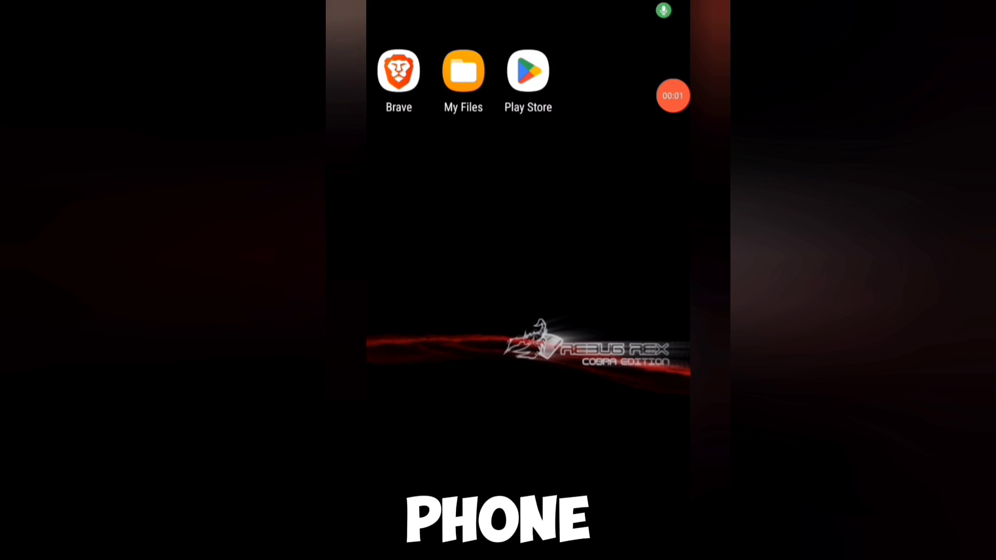
Launch Brave and rerun the earlier 'brewology' search from the address bar suggestions
left_click(398, 71)
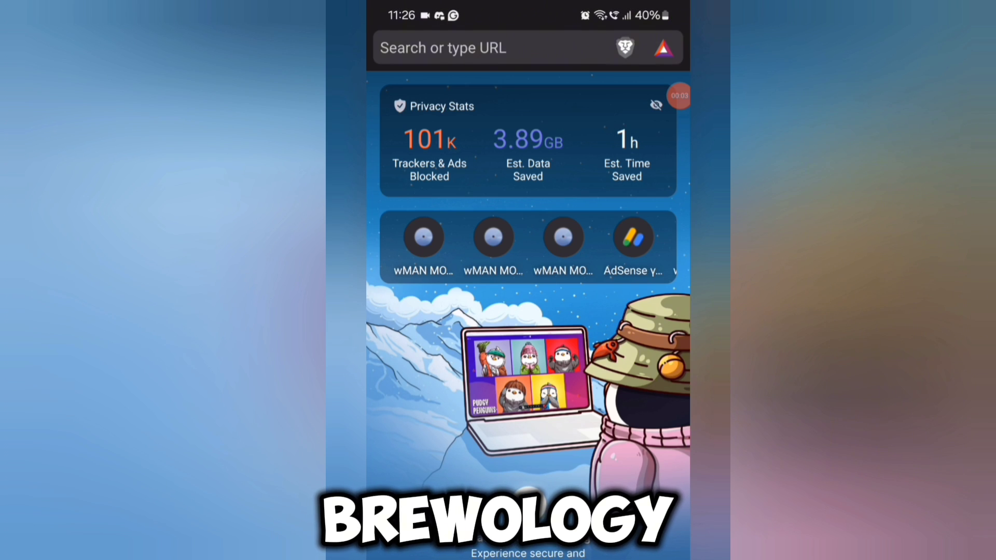
left_click(508, 48)
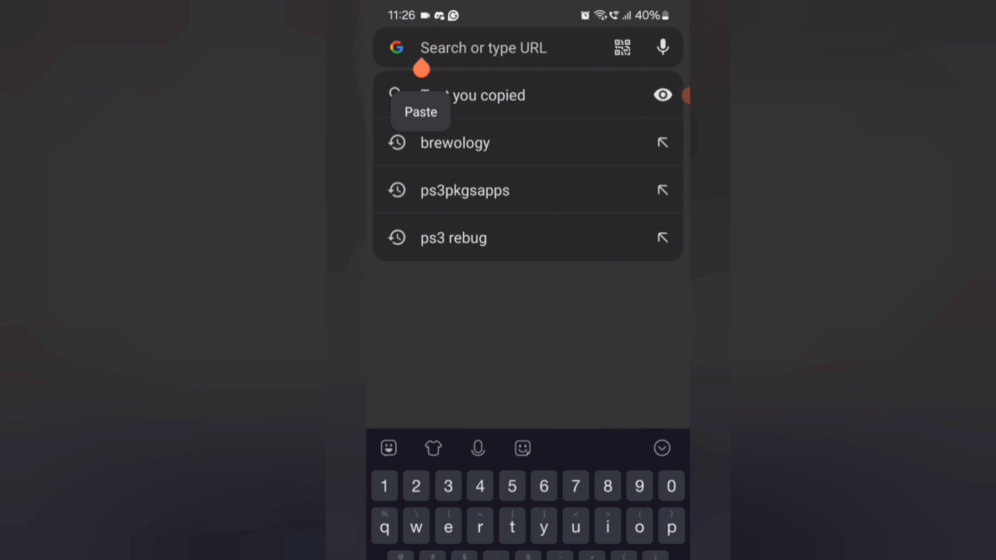
left_click(454, 142)
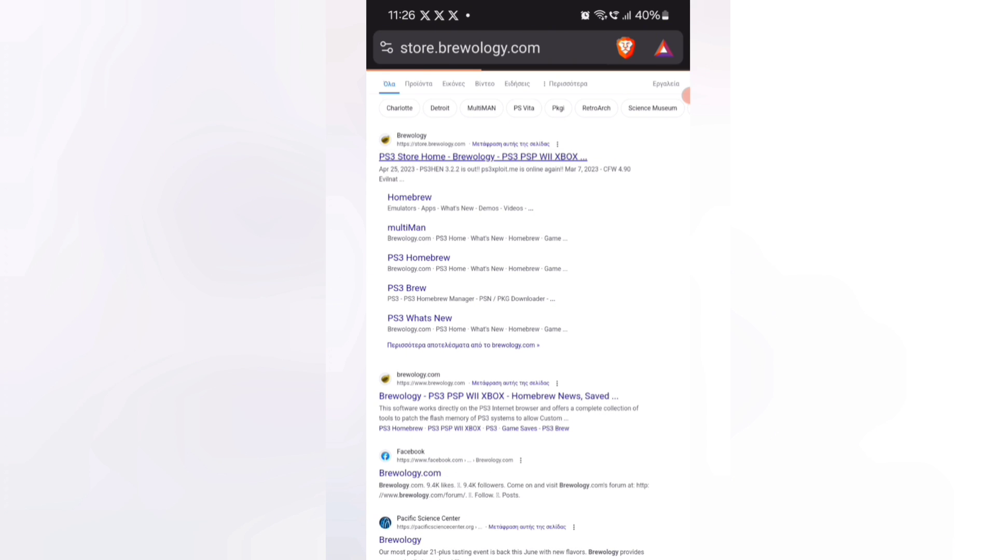
From store.brewology.com's Homebrew catalogue, download the Extended Download Plugin package
left_click(483, 156)
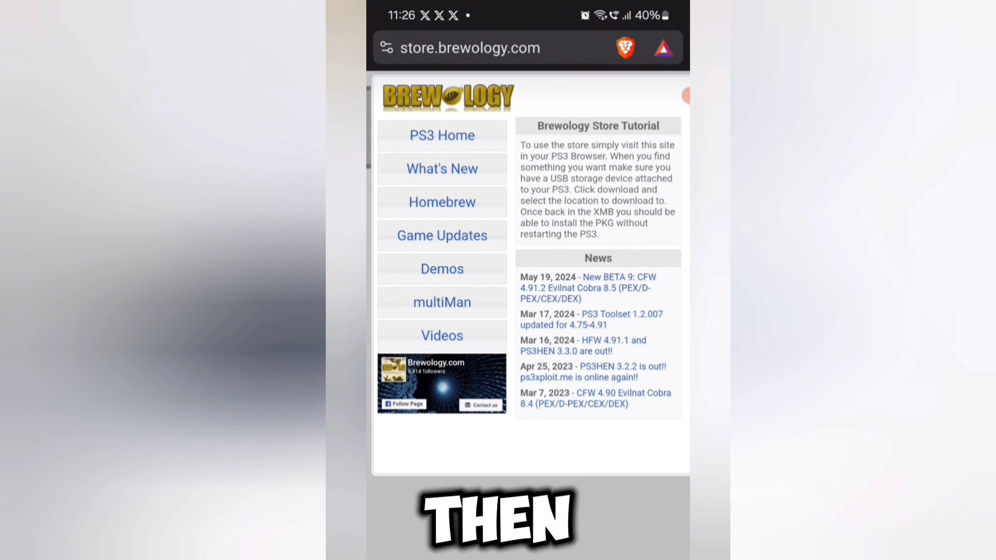
left_click(442, 202)
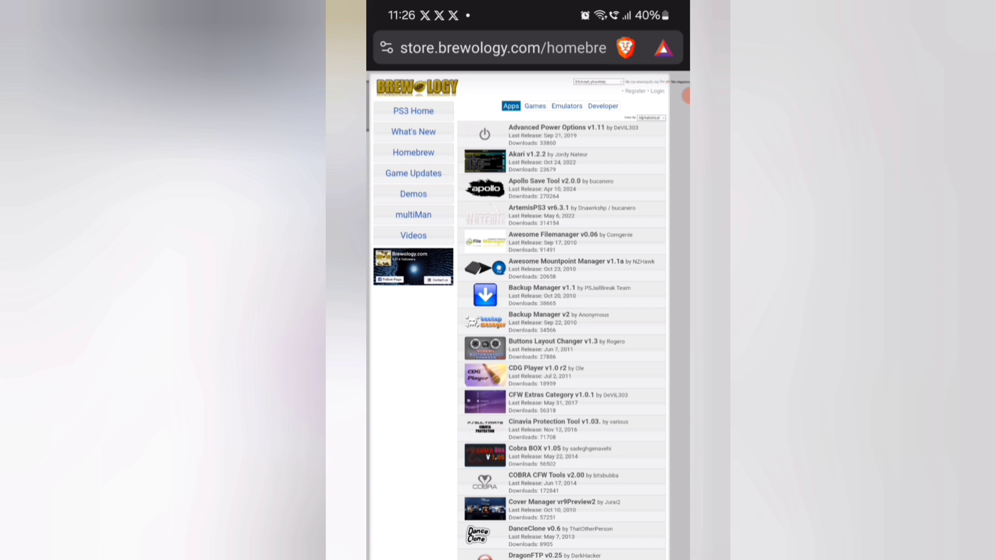
scroll("down", 3)
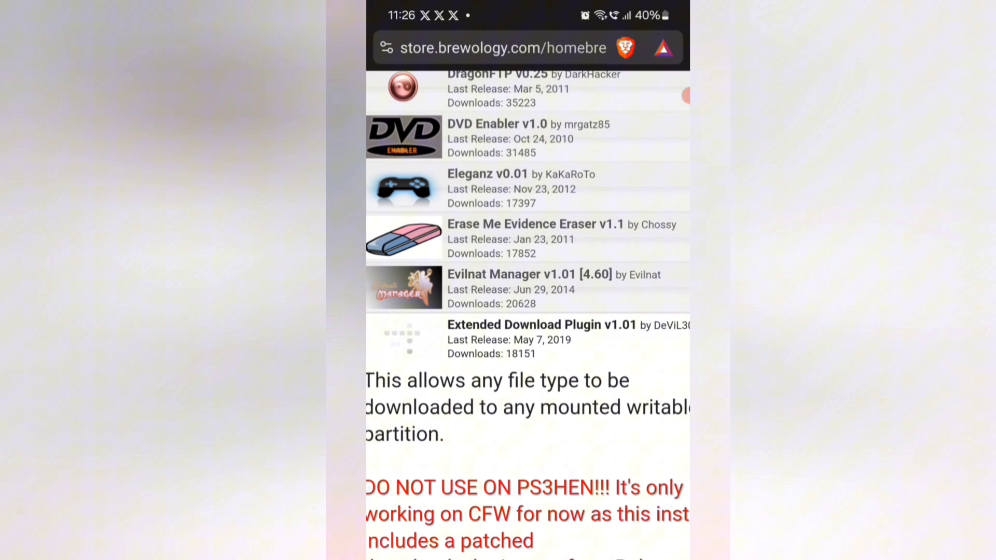
scroll("down", 3)
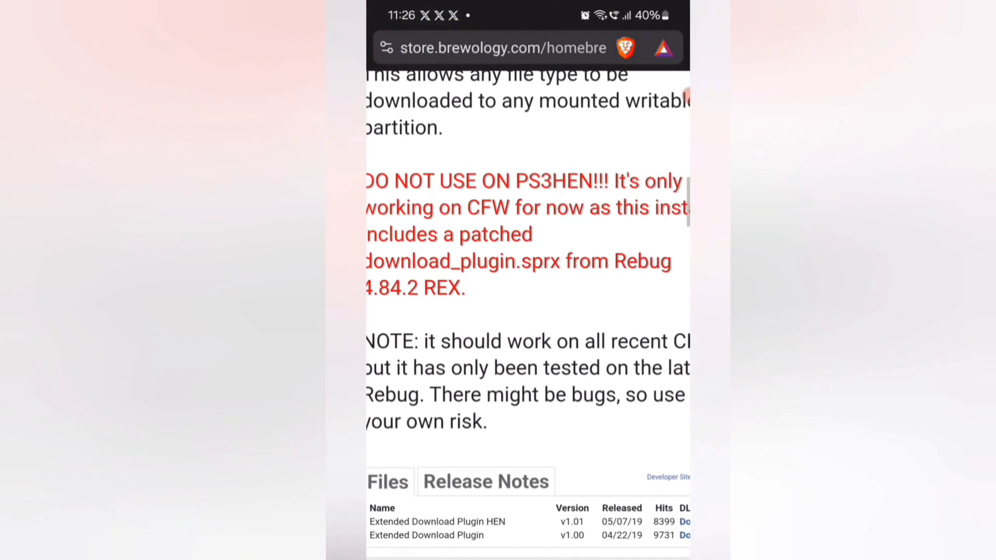
scroll("down", 3)
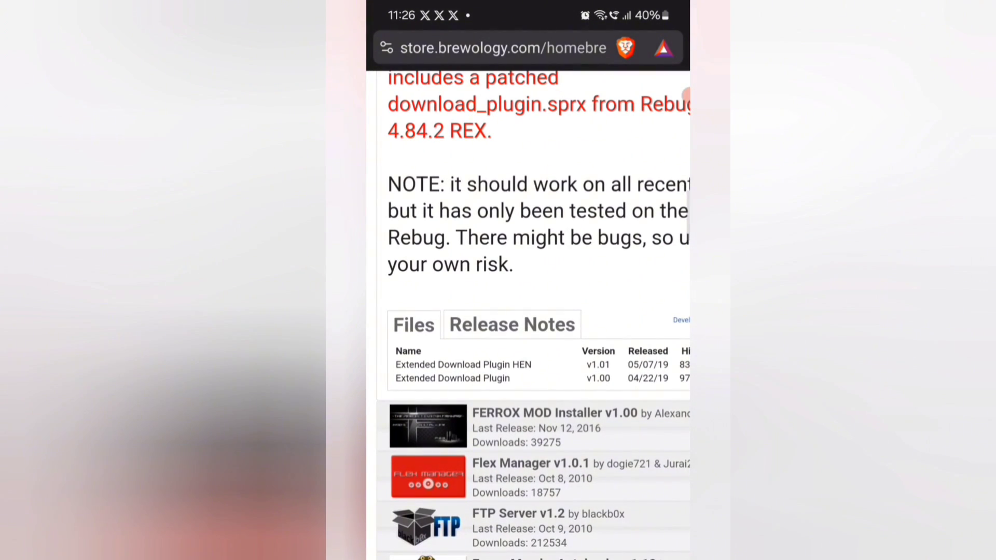
double_click(458, 378)
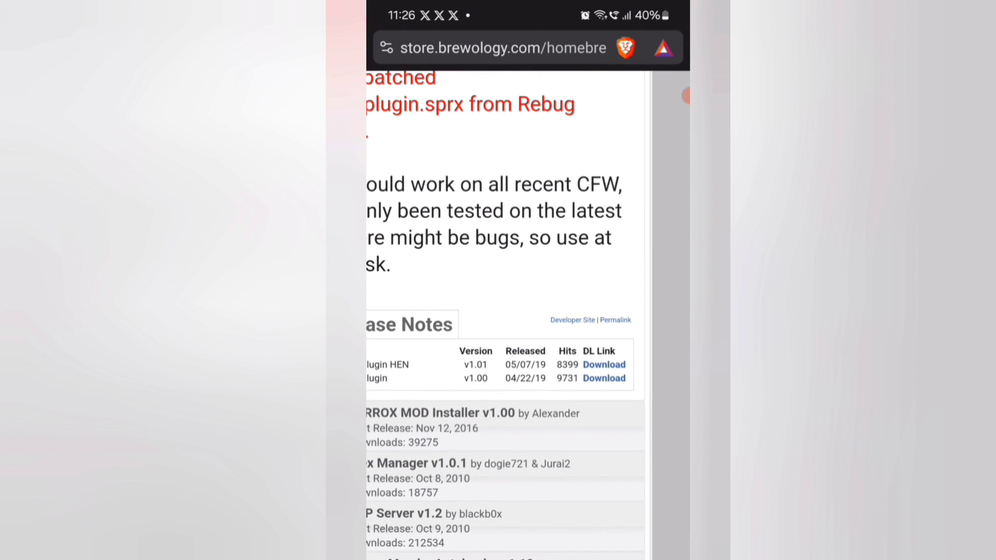
left_click(603, 378)
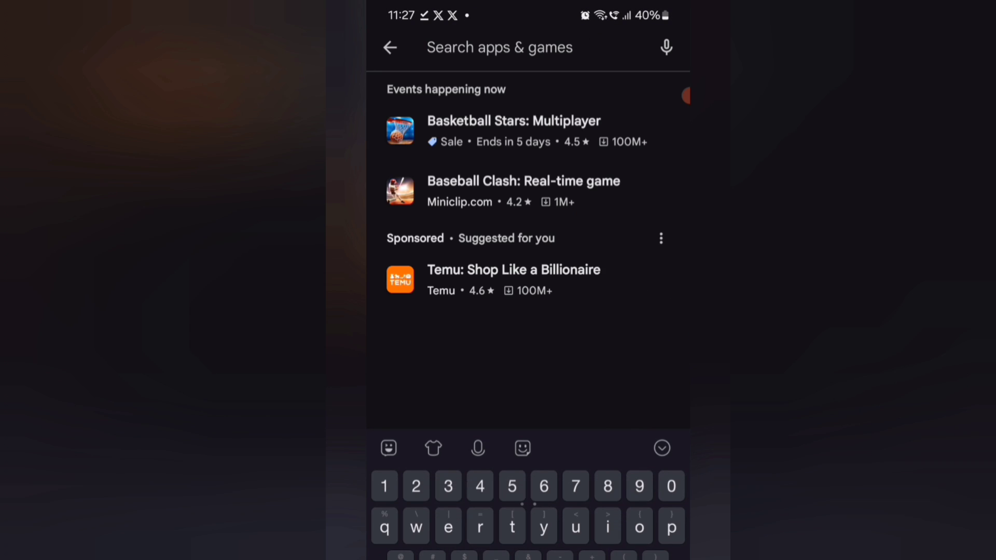
Search Play Store for 'ftp' and install AndFTP by LYSESOFT
type("ft")
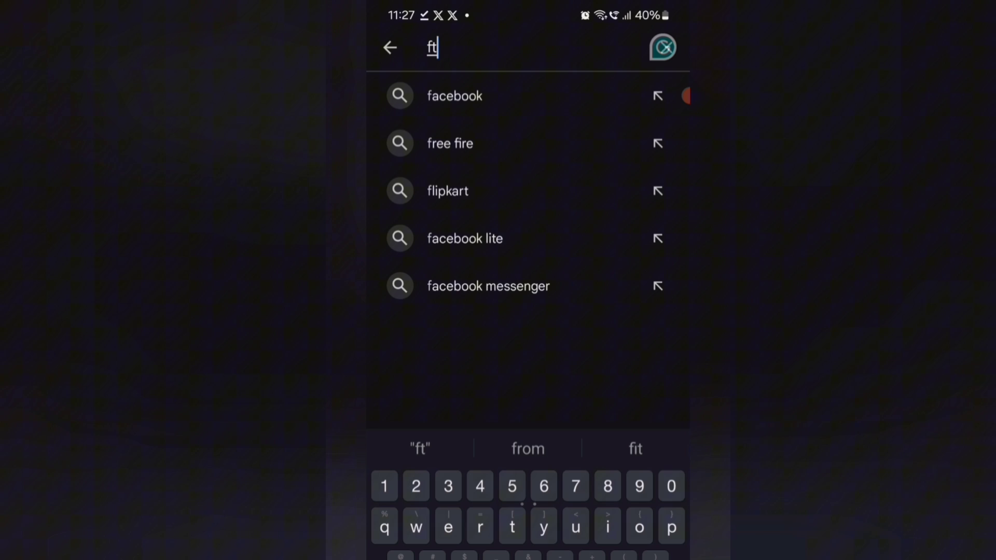
type("p")
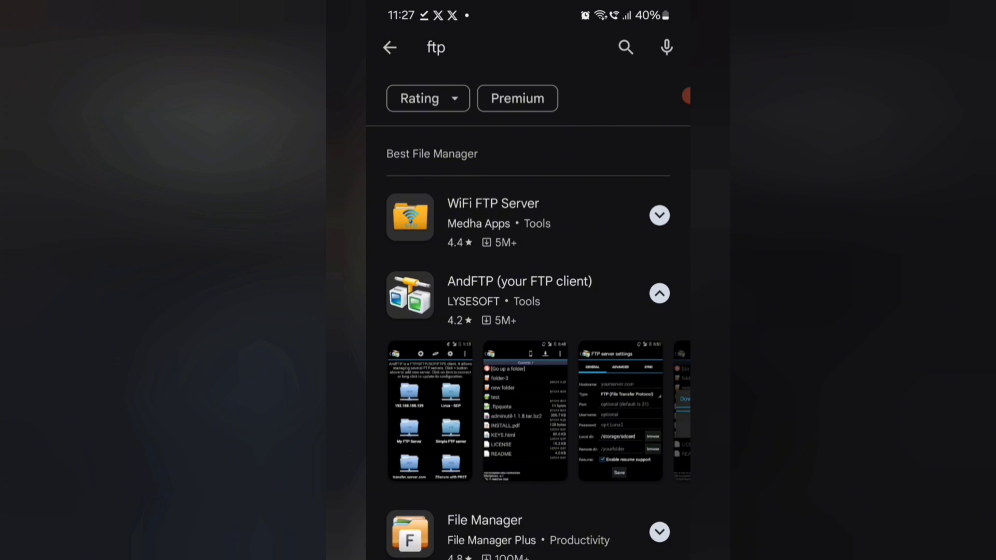
left_click(519, 281)
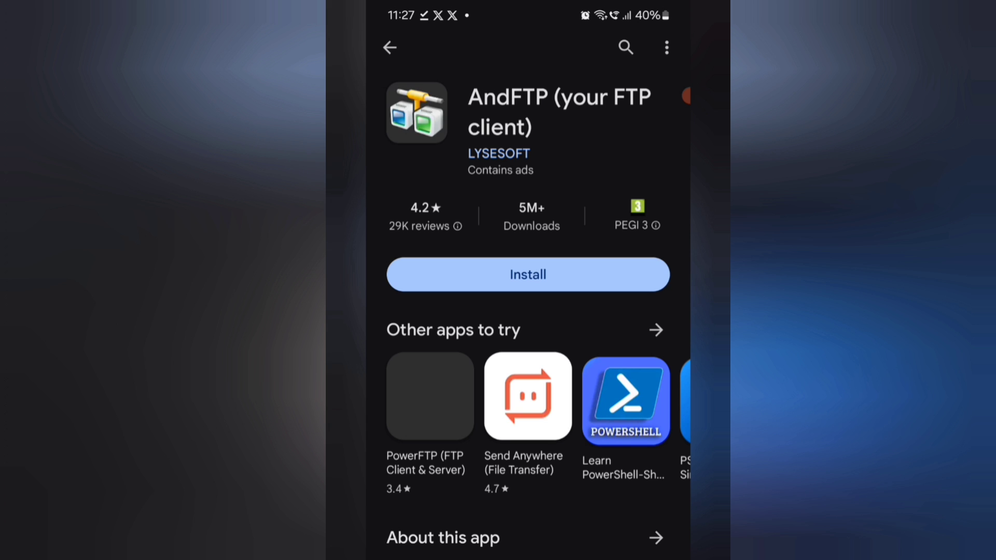
left_click(527, 273)
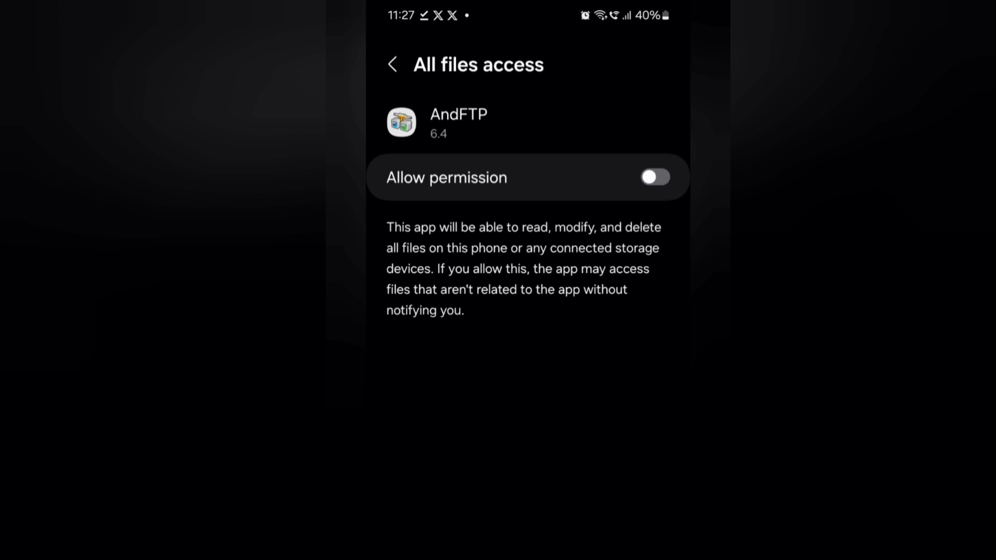
Grant all-files access, dismiss the tip and storage notices, and start adding a new server
left_click(655, 177)
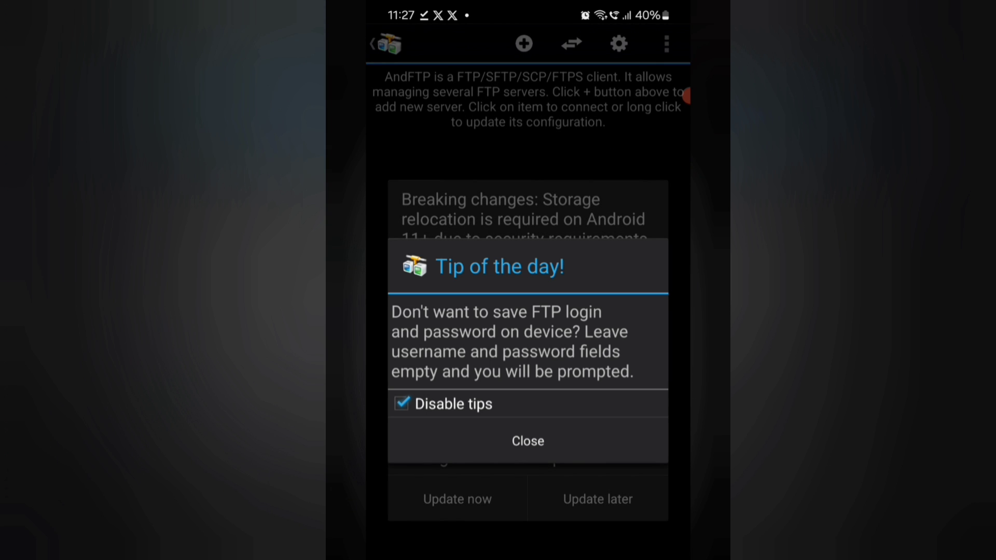
left_click(527, 441)
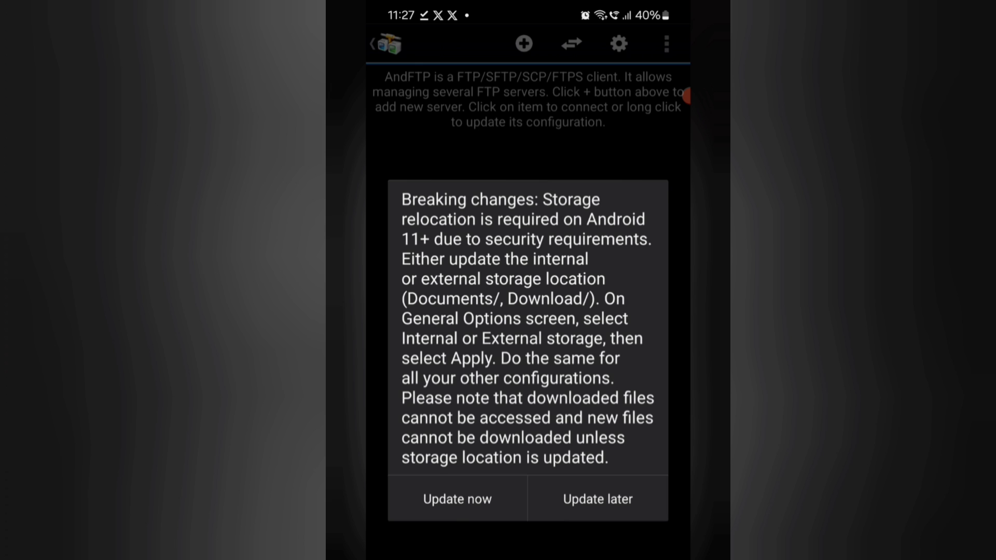
left_click(596, 499)
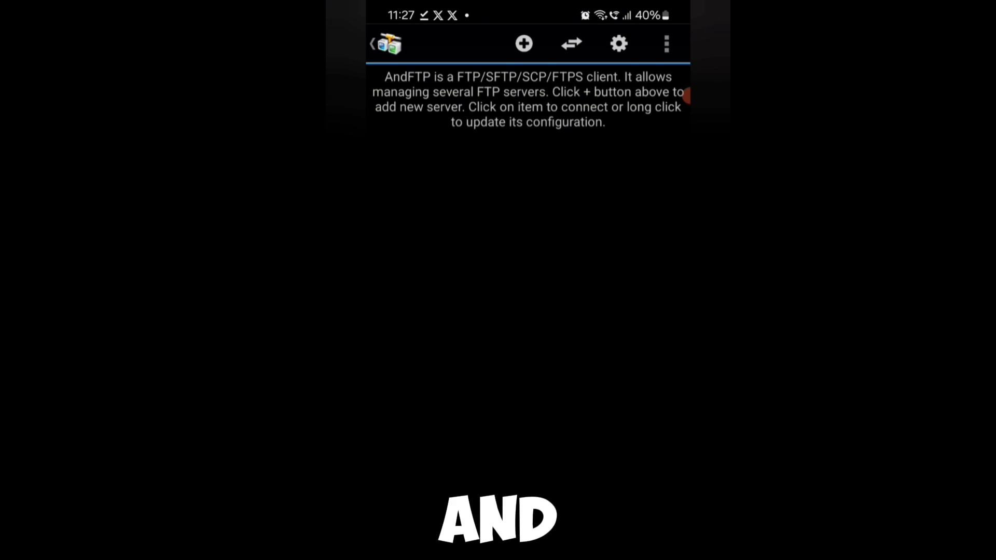
left_click(523, 44)
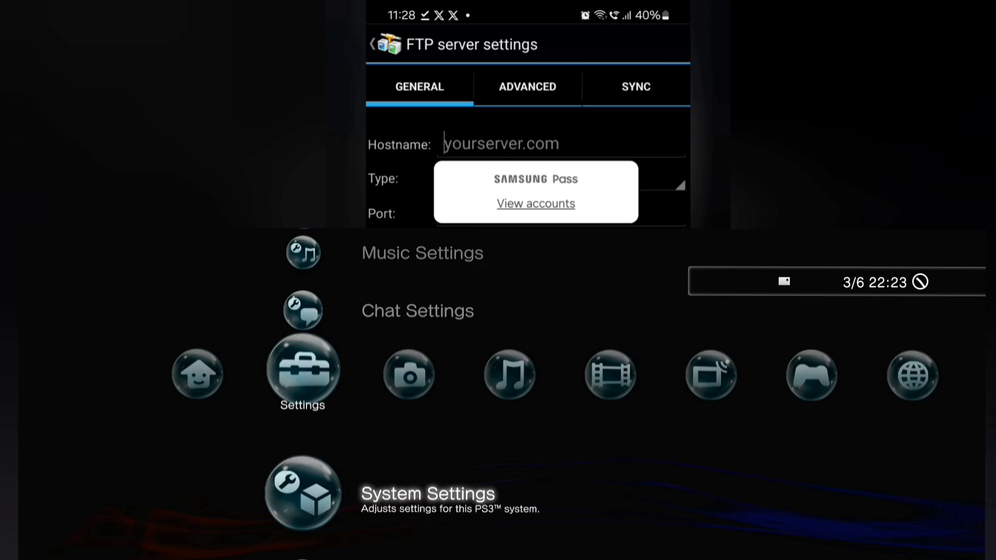
Enter hostname 192.168.1.11 and save the PS3 FTP server entry to the server list
type("192")
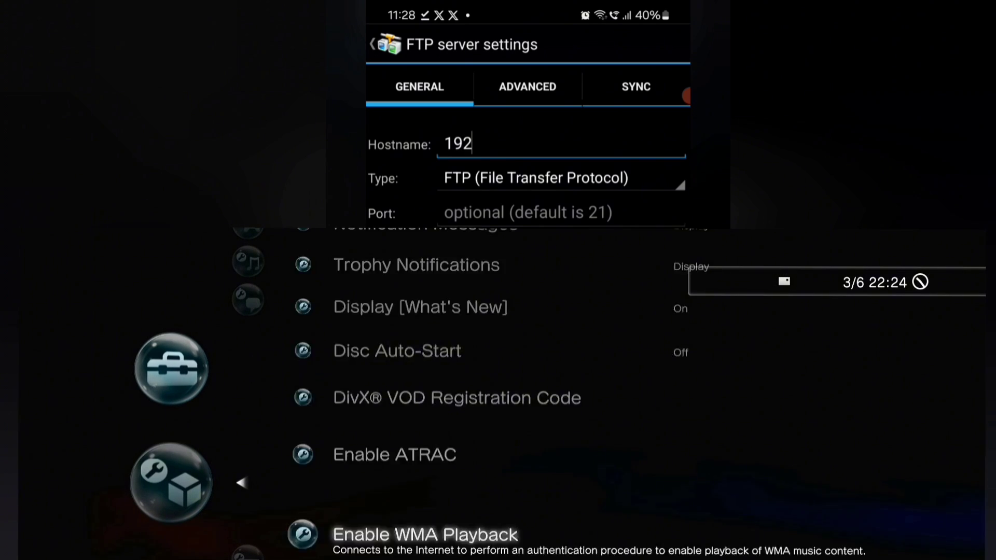
type(".1")
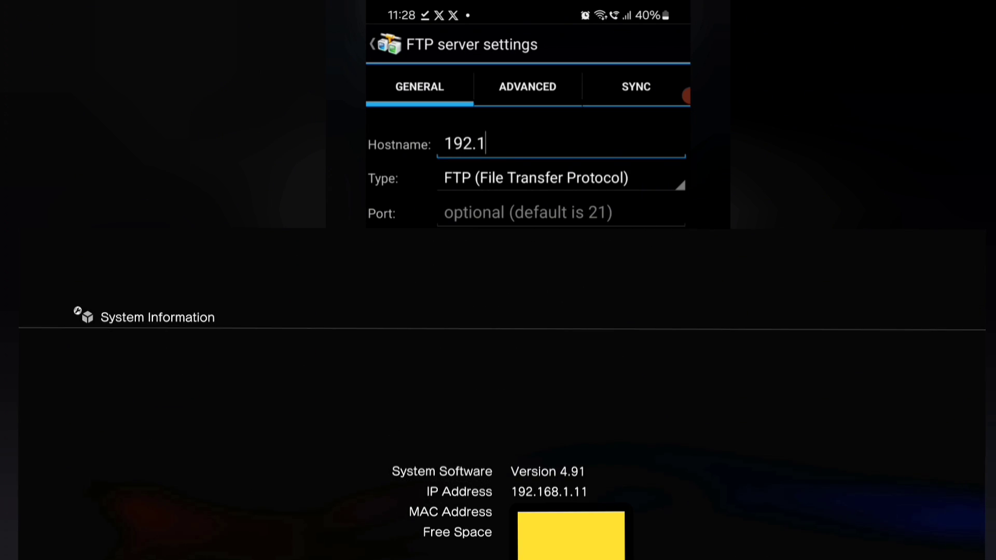
type("68.1.11")
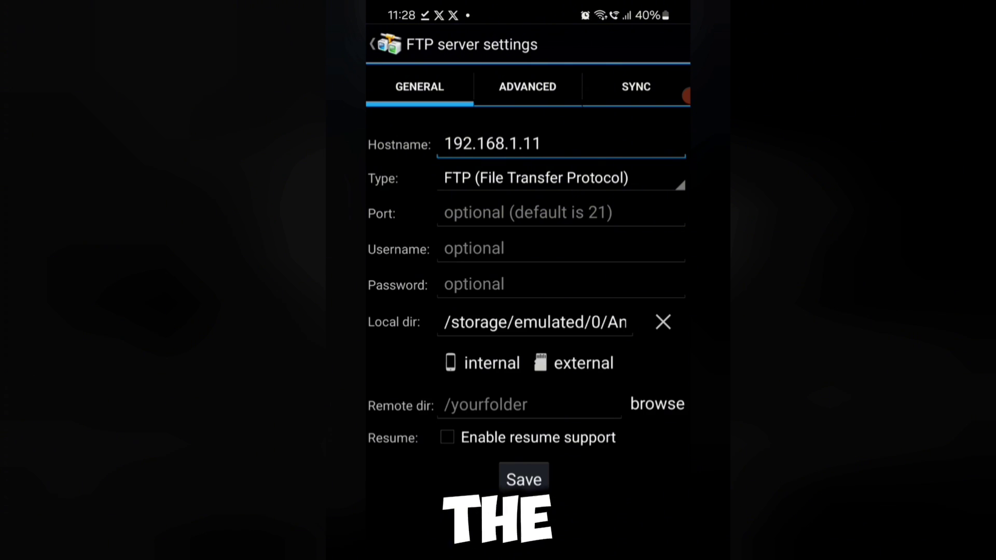
left_click(523, 480)
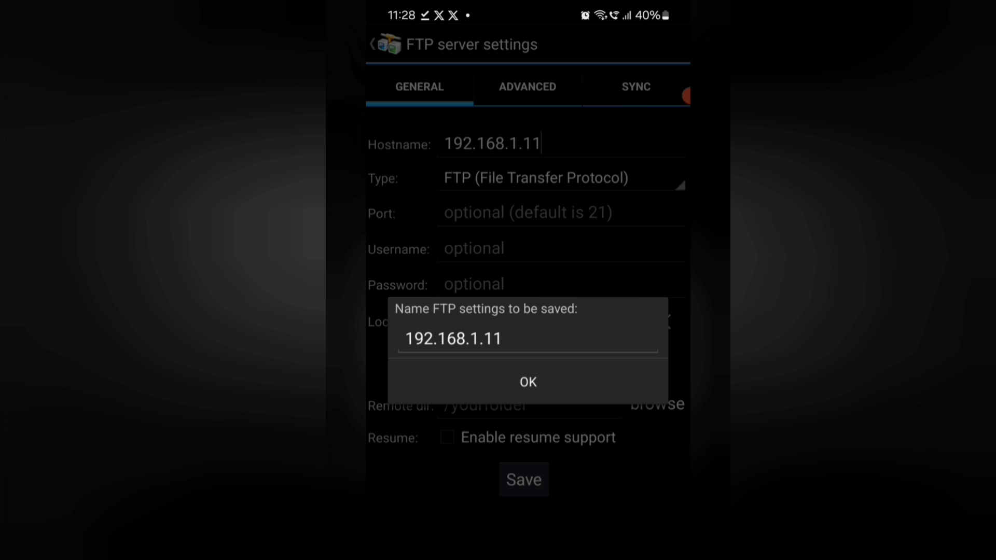
left_click(527, 381)
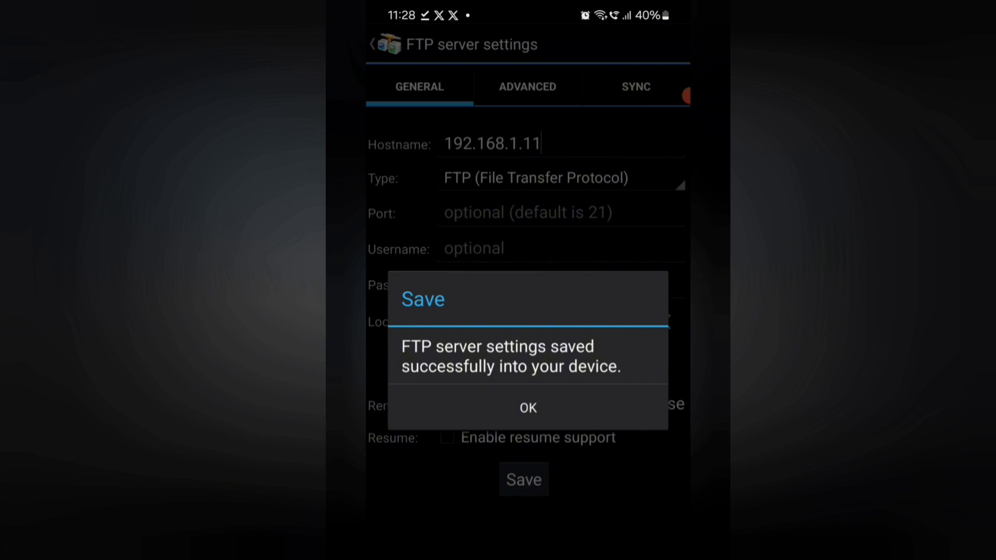
left_click(526, 406)
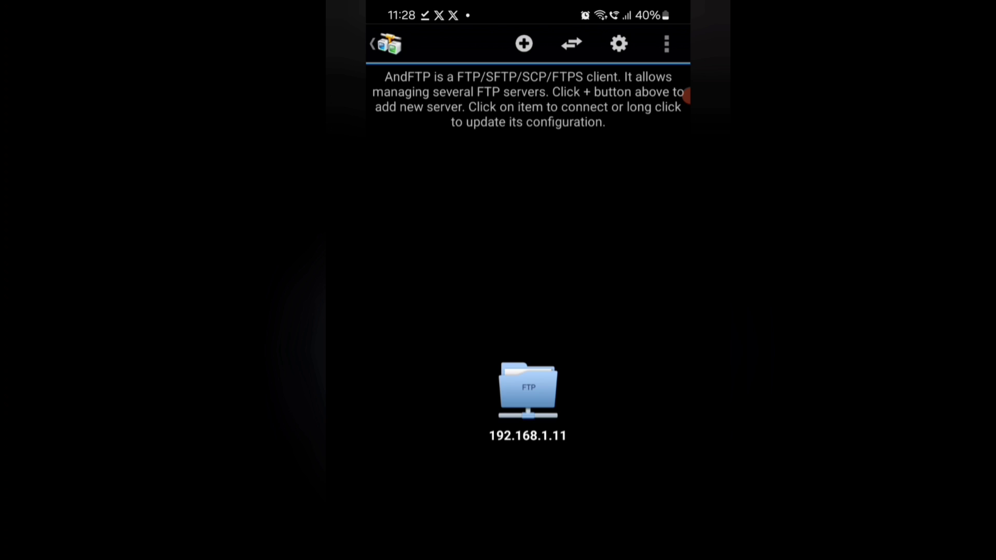
left_click(527, 392)
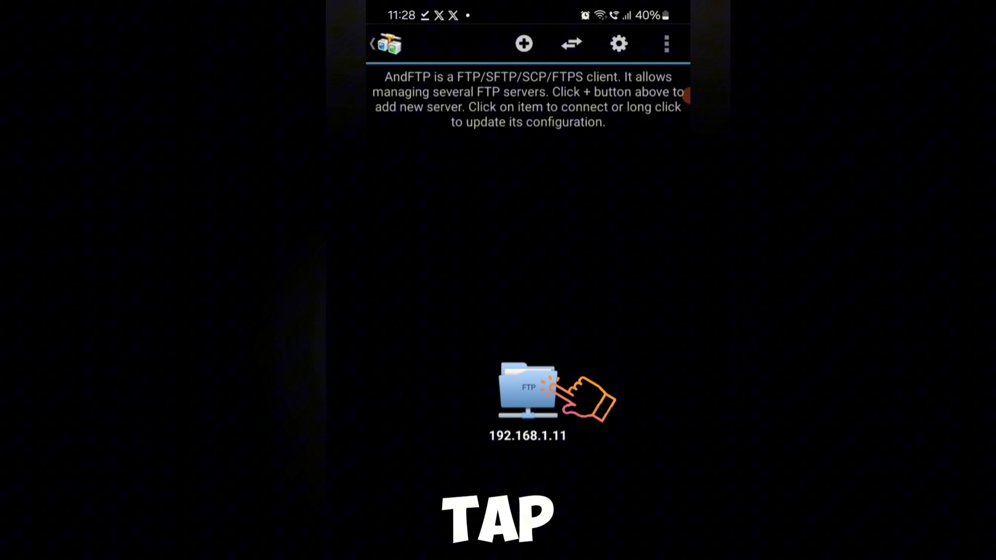
Connect to the 192.168.1.11 server and log in with user name 'test'
left_click(526, 394)
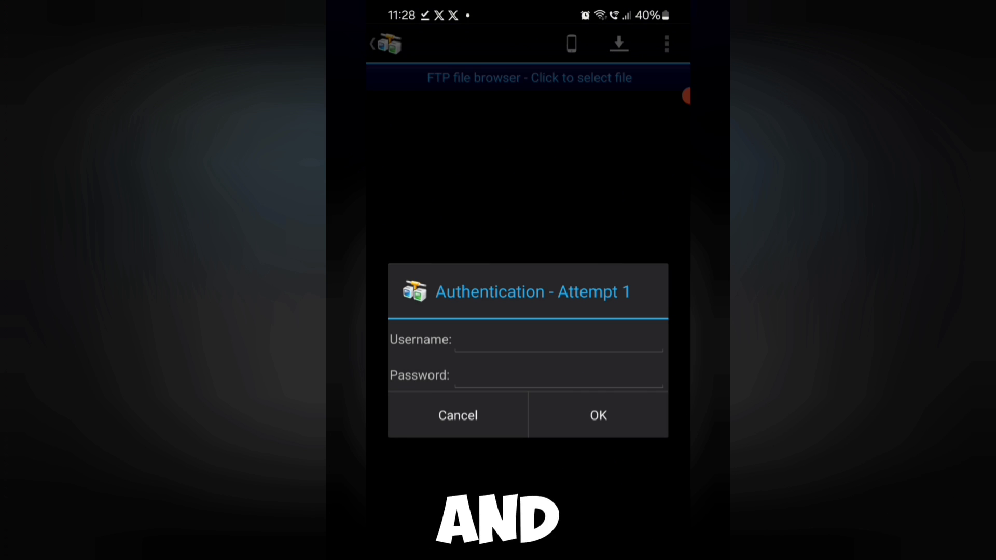
left_click(597, 414)
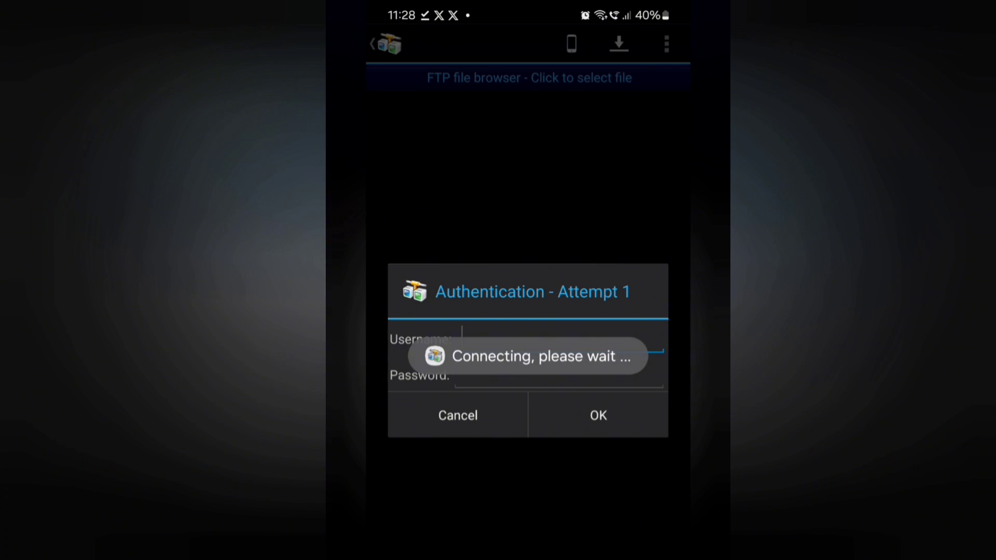
type("test")
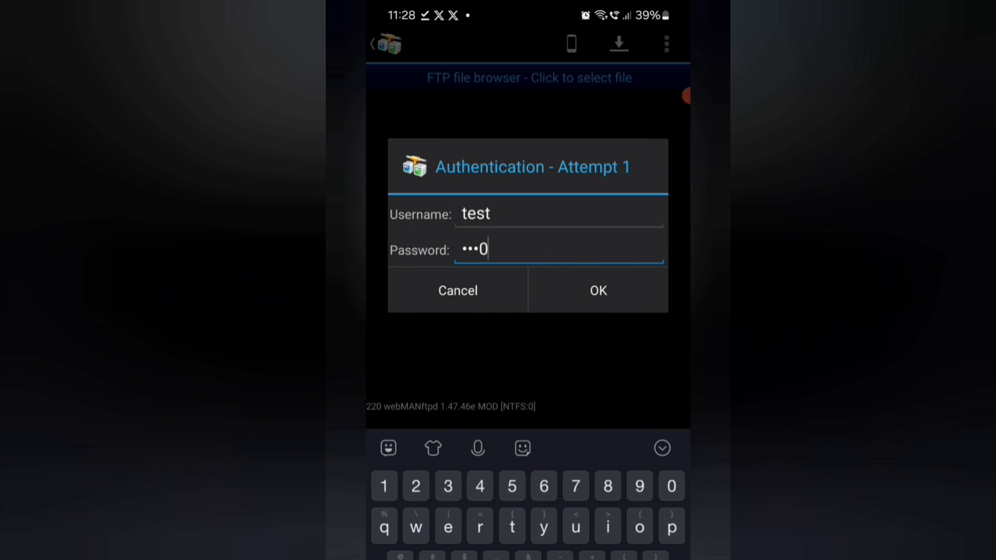
left_click(595, 290)
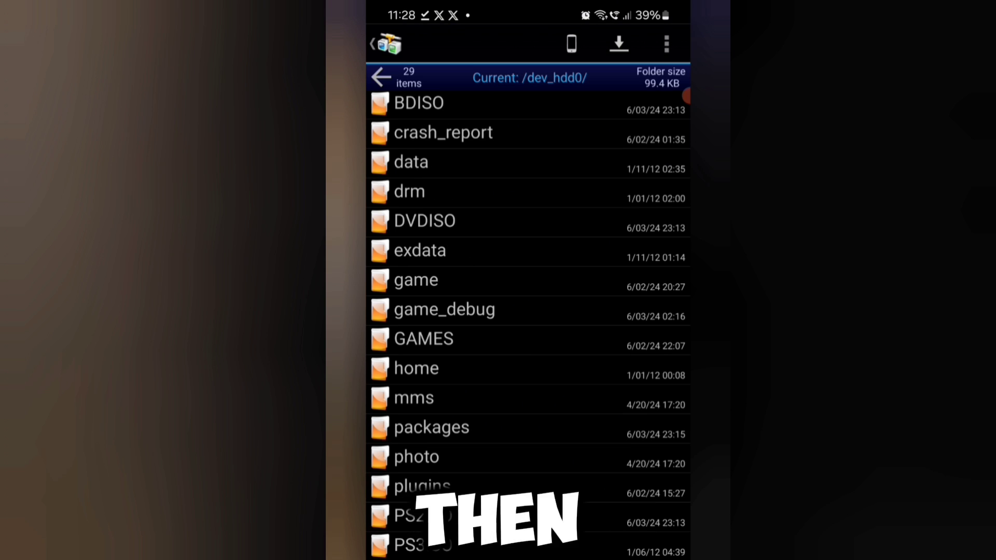
Open the packages folder under /dev_hdd0 on the PS3 as the upload target
scroll("down", 3)
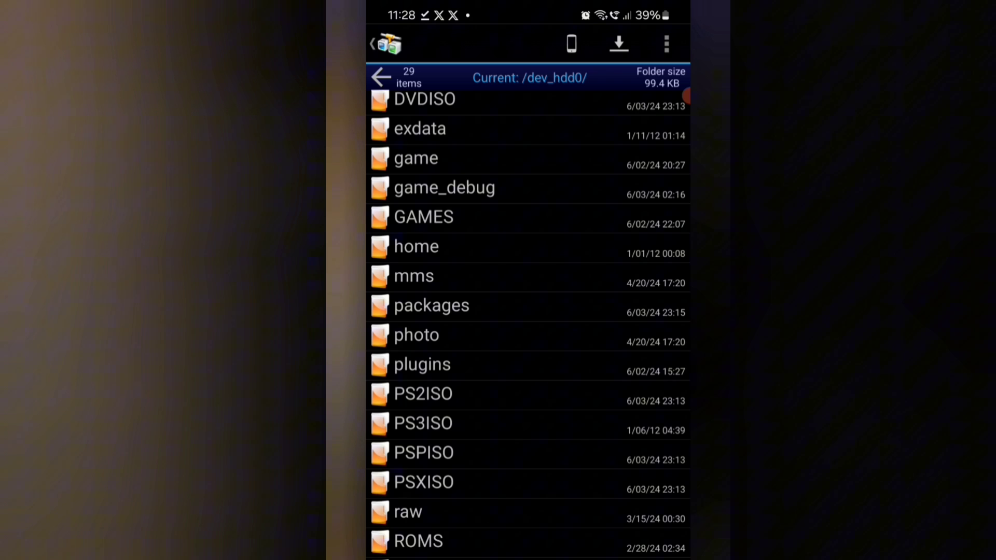
left_click(432, 305)
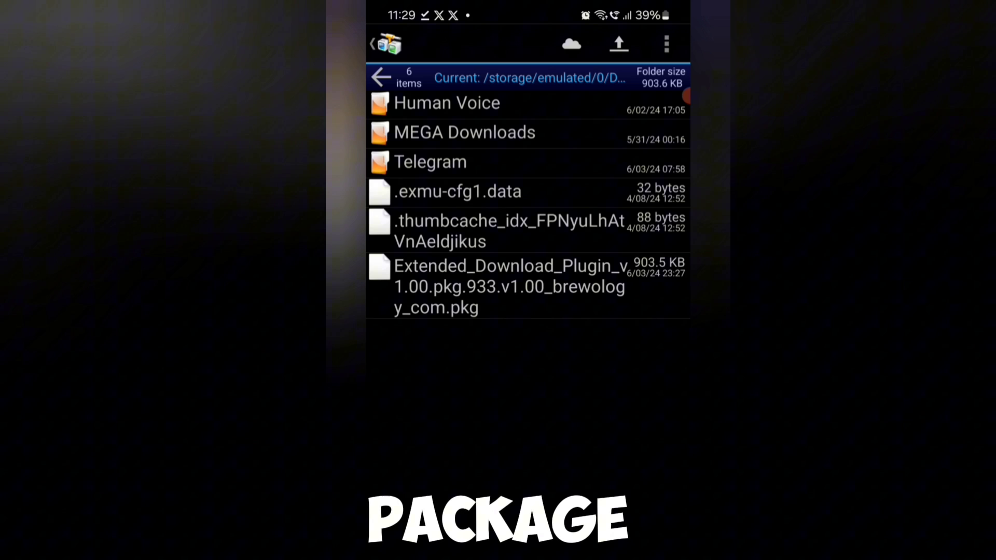
Upload the Extended_Download_Plugin .pkg from the phone into the PS3 packages folder
left_click(380, 266)
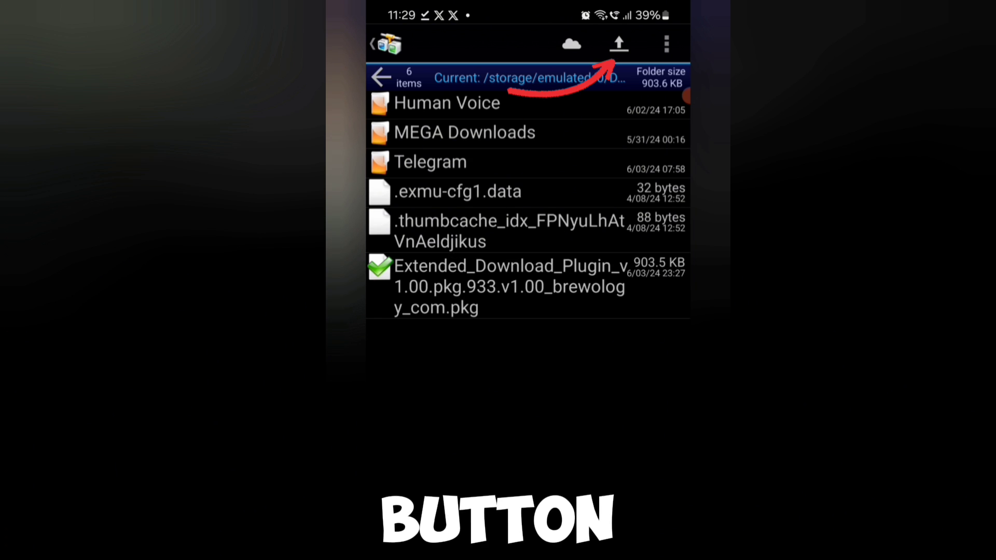
left_click(619, 44)
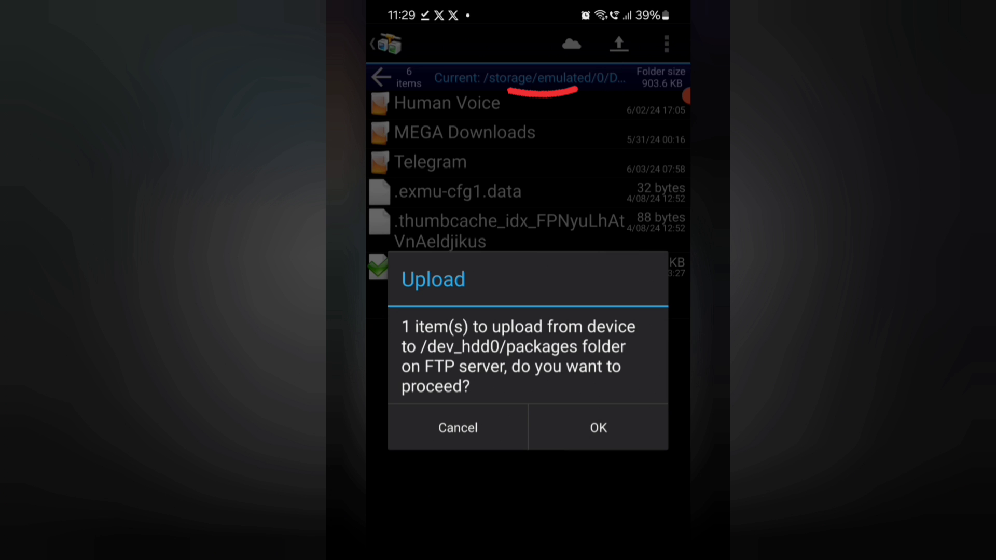
left_click(596, 426)
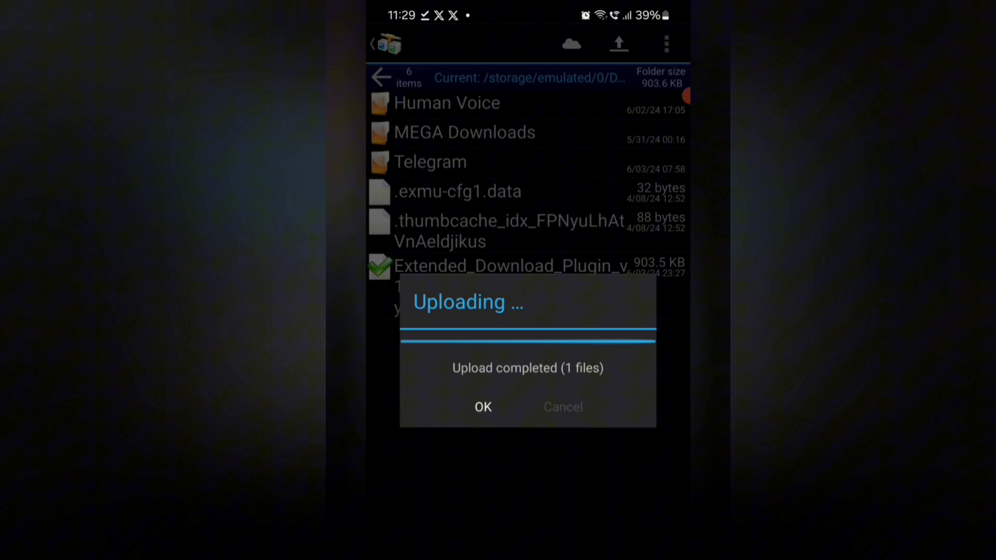
left_click(482, 407)
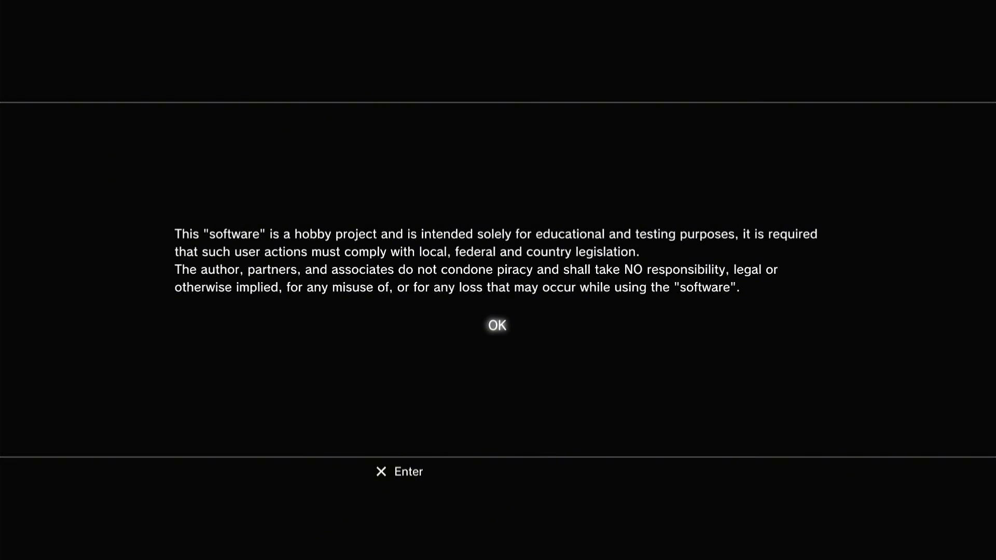
Accept the PS3 software disclaimer and usage terms, then launch the Internet Browser
left_click(496, 325)
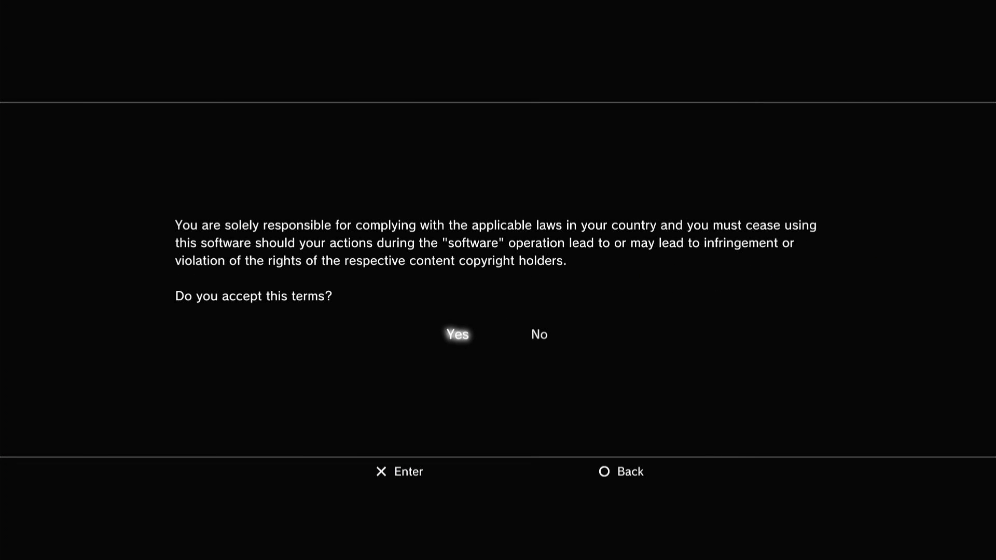
left_click(457, 334)
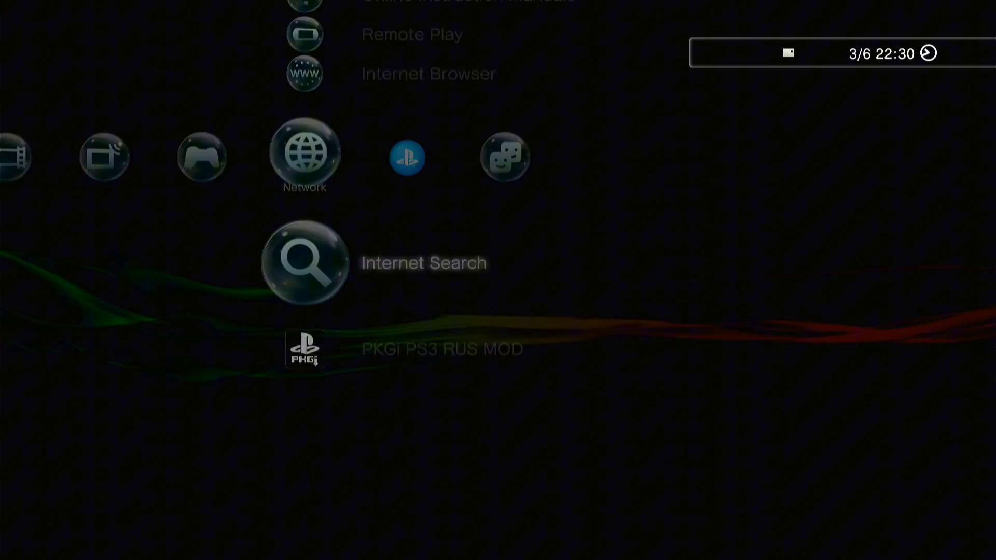
left_click(303, 262)
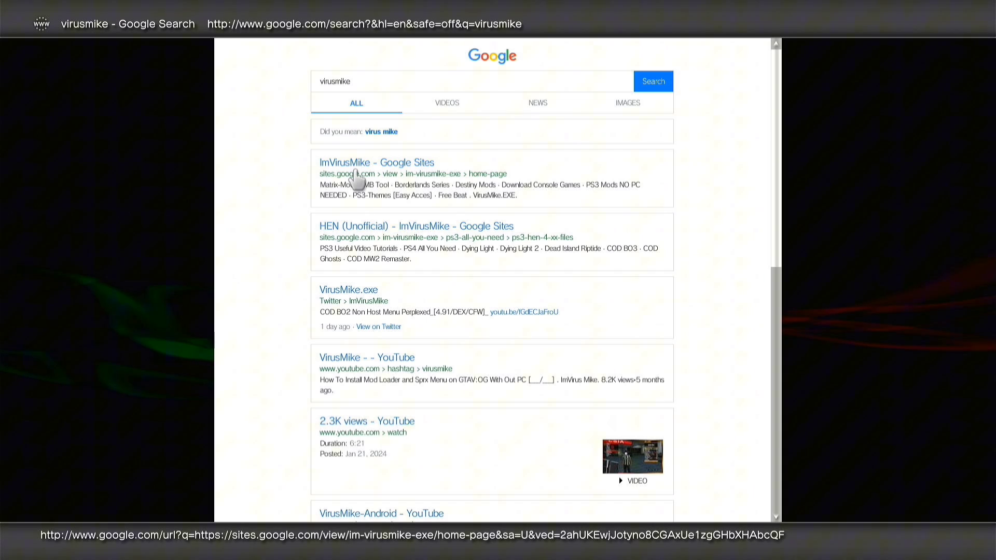
mouse_move(359, 166)
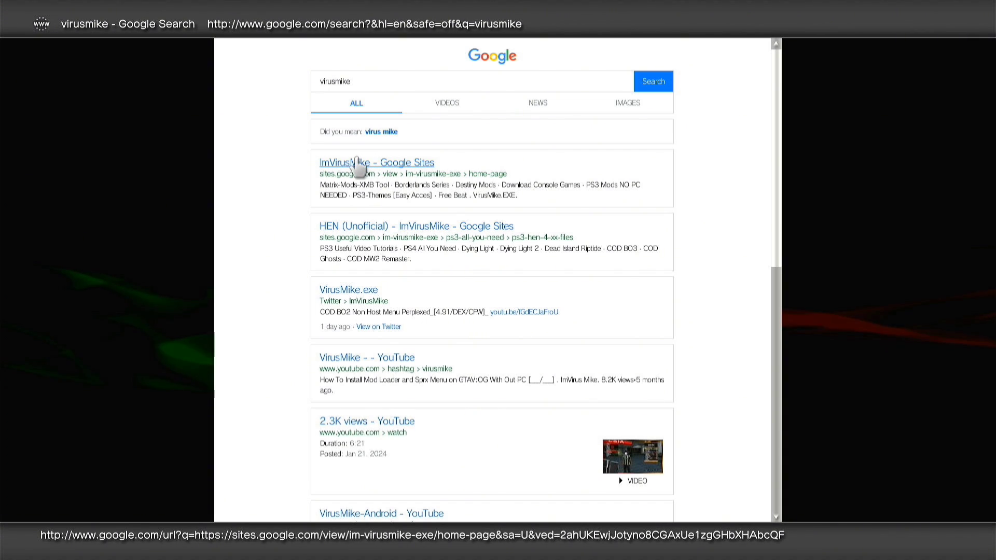
Reach the GTA V:3TA 1.12 XMB Tool MediaFire page via ImVirusMike and start the download
left_click(377, 163)
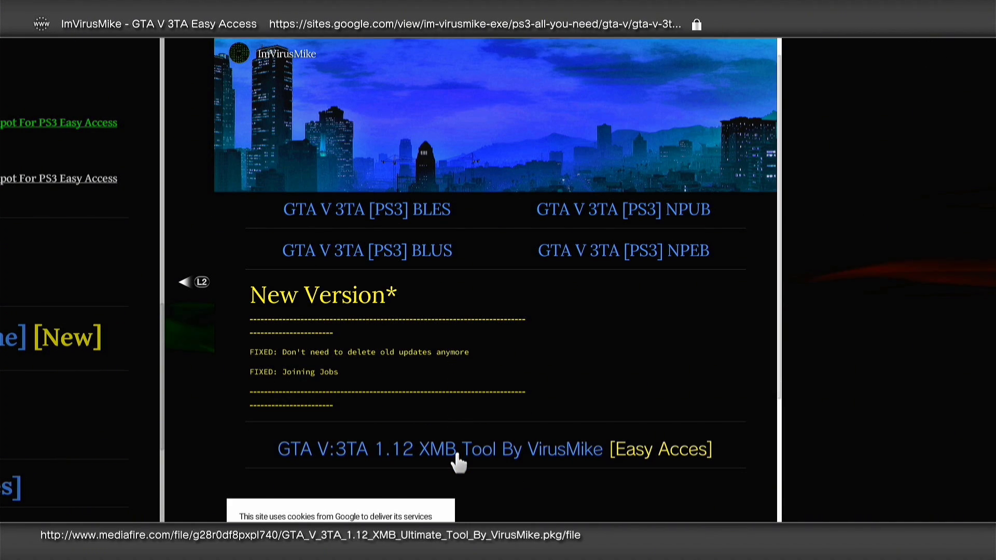
left_click(437, 450)
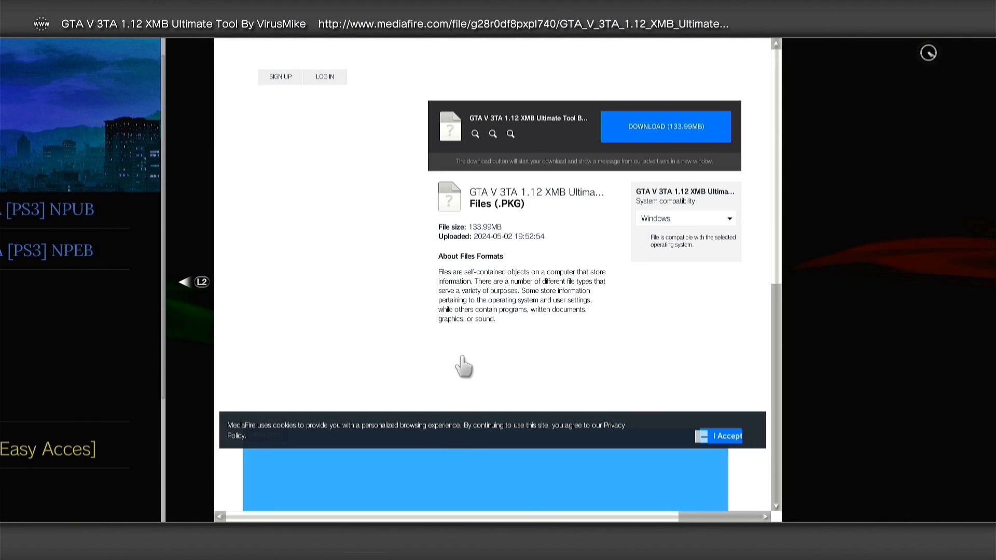
left_click(665, 126)
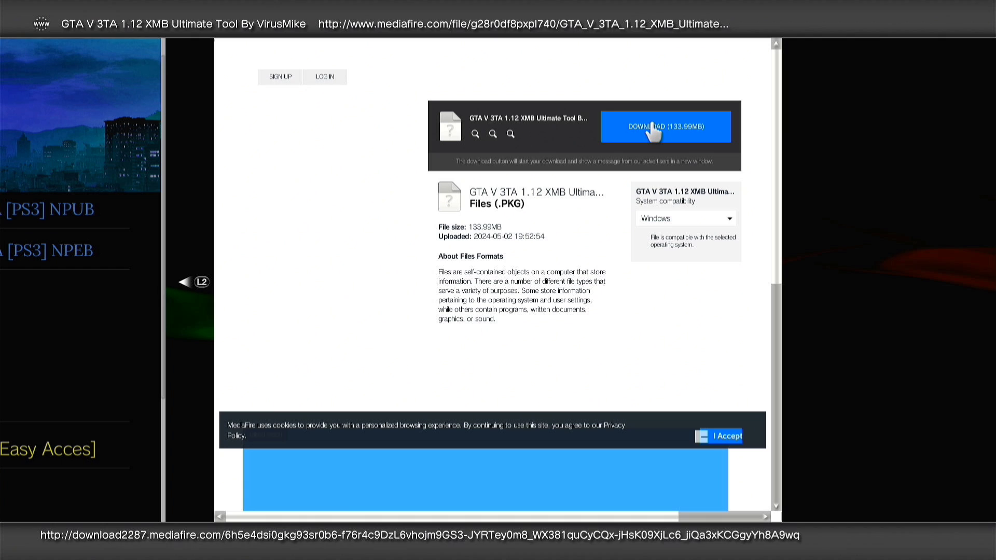
left_click(665, 126)
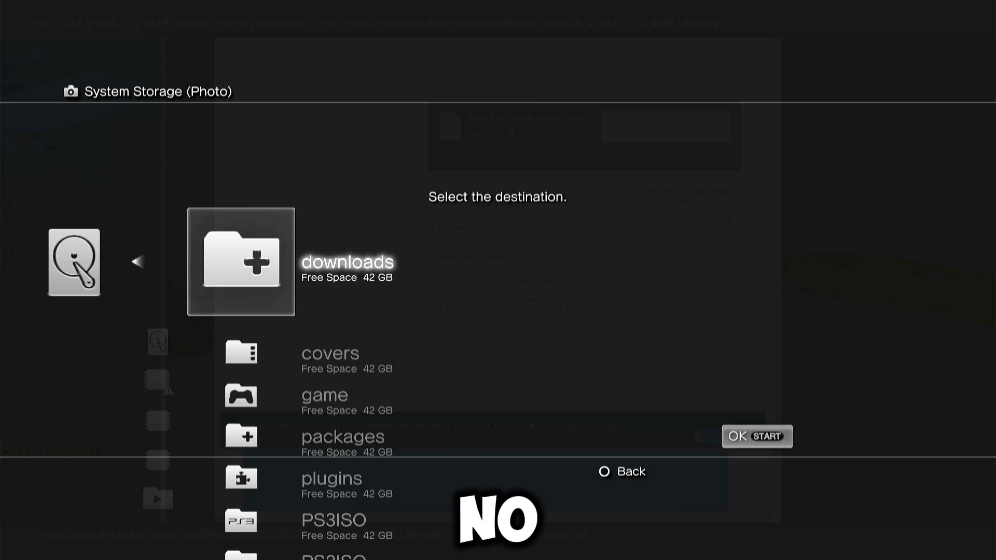
Move the destination selection from downloads down to the packages folder on system storage
scroll("down", 3)
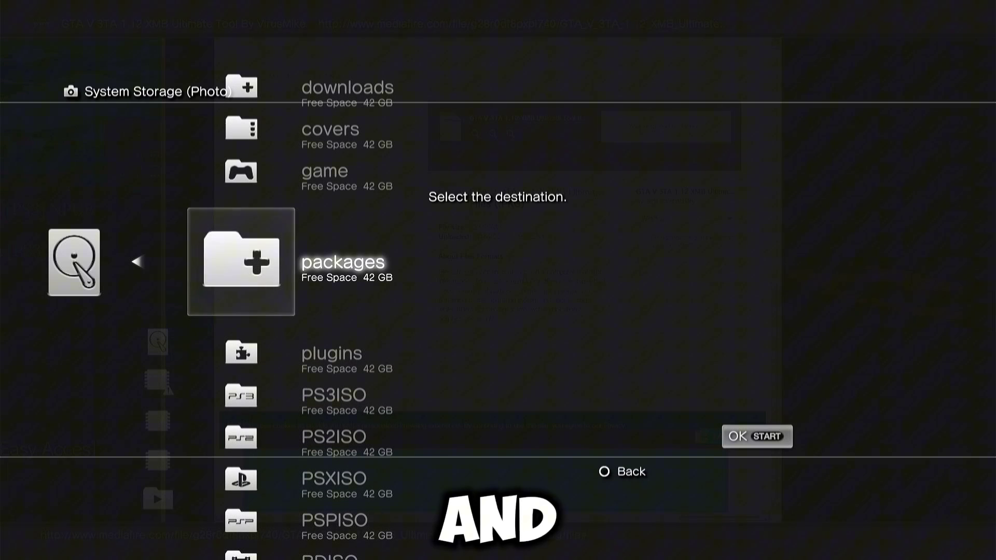